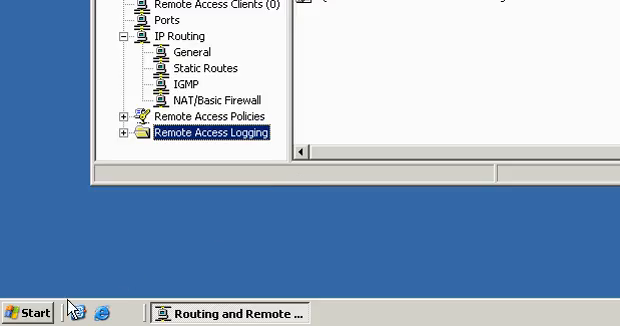
- Bring up the Run box from the Start menu with regedit entered in the Open field
click(28, 312)
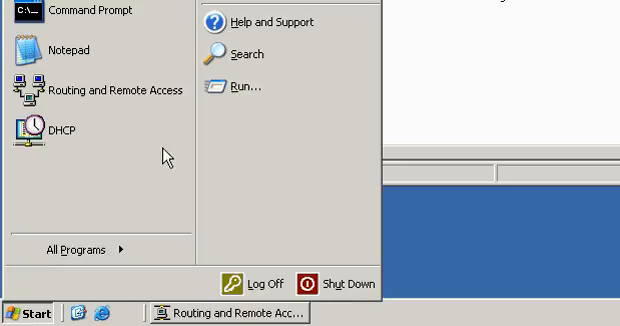
click(240, 86)
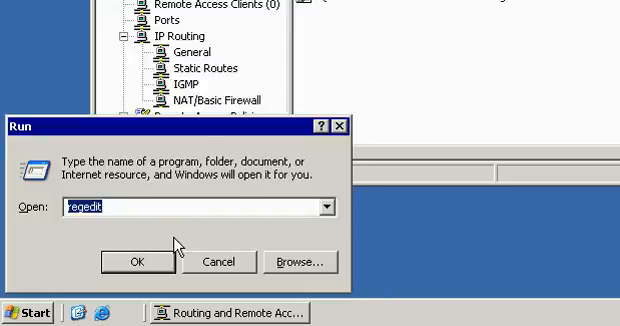
click(188, 206)
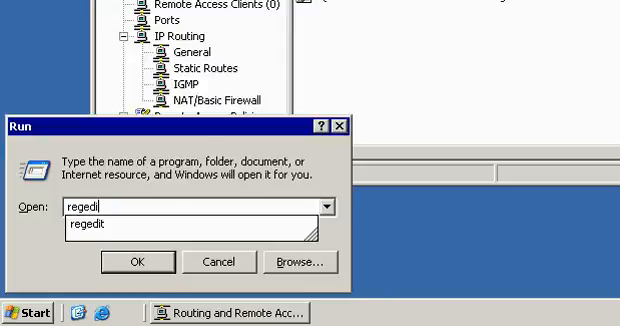
- Launch regedit and expand HKEY_LOCAL_MACHINE\SOFTWARE\Microsoft down to the Tracing key
click(140, 260)
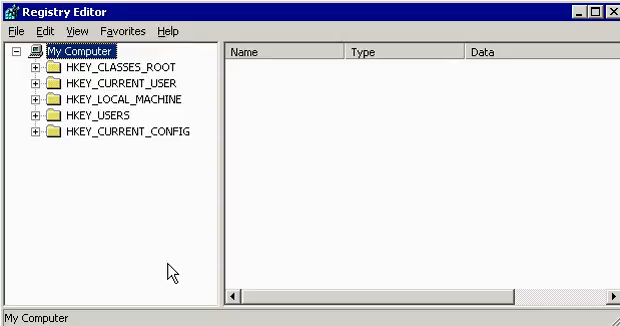
mouse_move(106, 180)
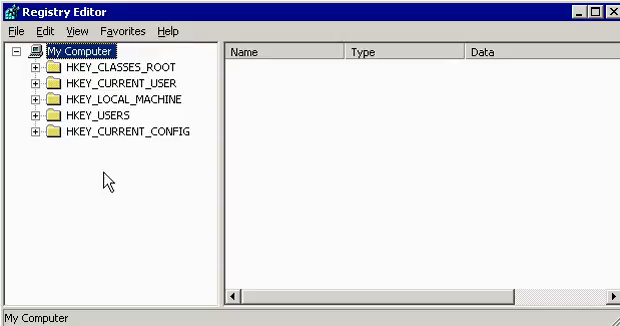
click(96, 160)
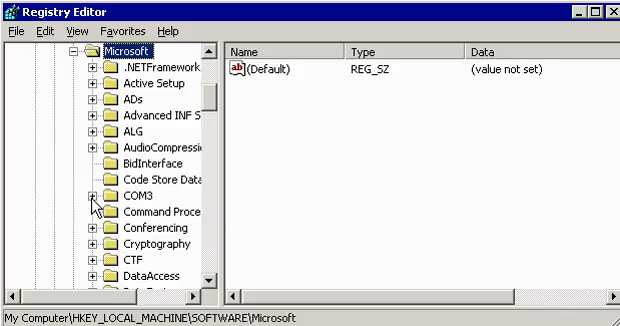
scroll(down, 3)
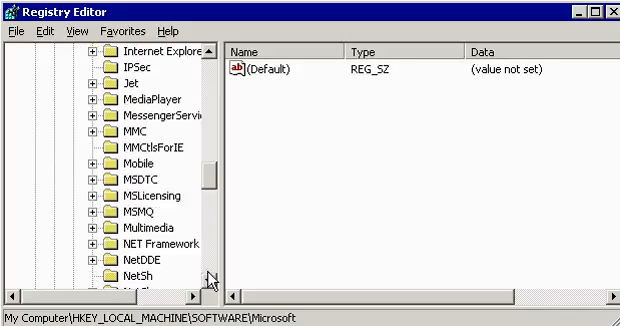
scroll(down, 3)
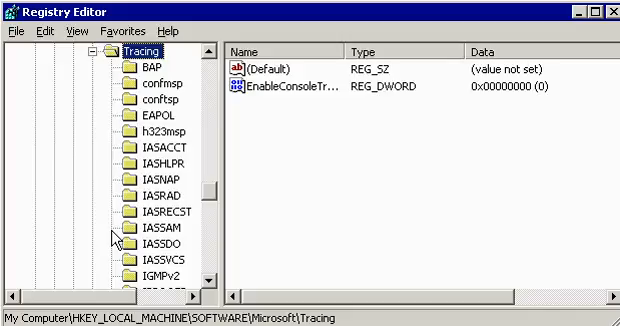
- Select the PPP subkey under Tracing to show FileTracingMask and MaxFileSize values
scroll(down, 3)
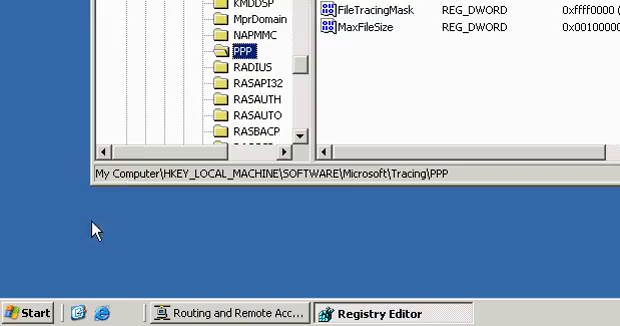
- Run c:\windows\tracing to open the folder listing BAP.LOG, IASACCT.LOG and other trace logs
click(24, 312)
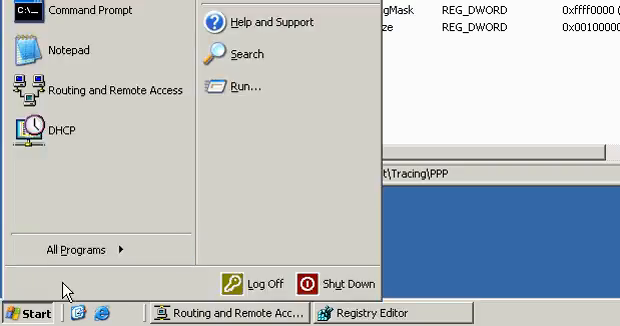
click(252, 86)
text(c:\windows\tracing)
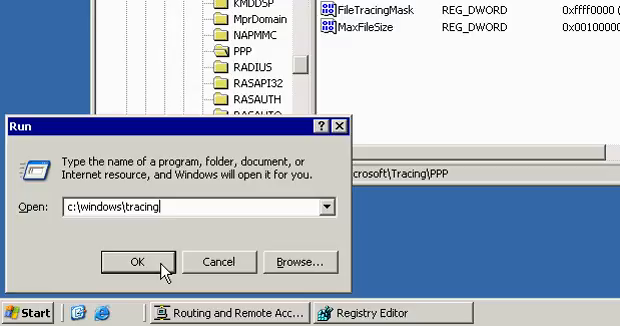
click(132, 260)
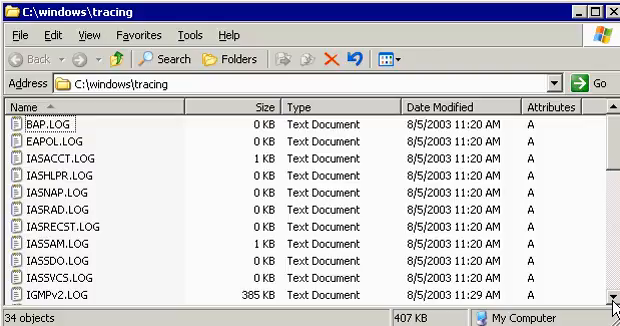
- Browse the trace log list, selecting IPNATHLP.LOG and then highlighting PPP.LOG
scroll(down, 3)
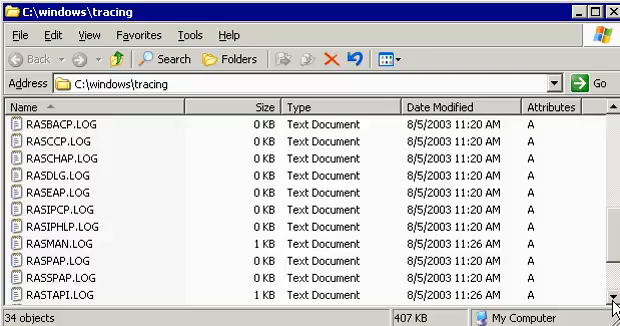
scroll(up, 3)
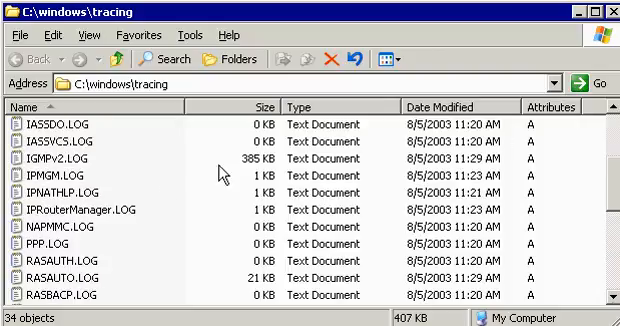
click(70, 188)
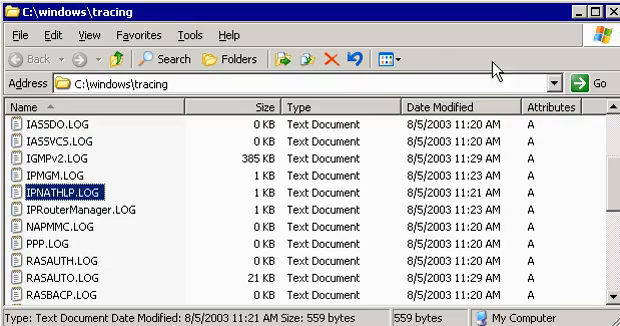
click(44, 240)
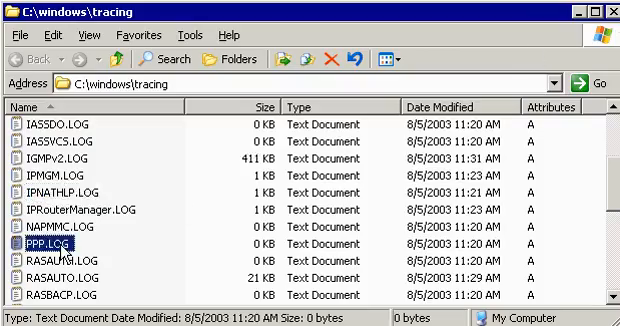